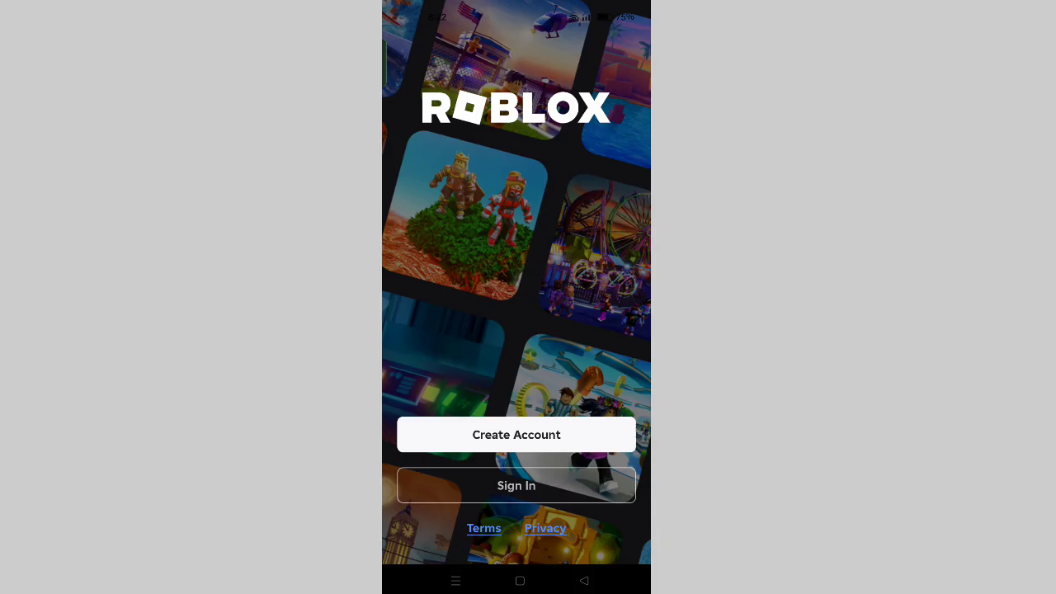
Attempt sign-in with the saved username and a password, getting an incorrect-credentials error.
left_click(515, 486)
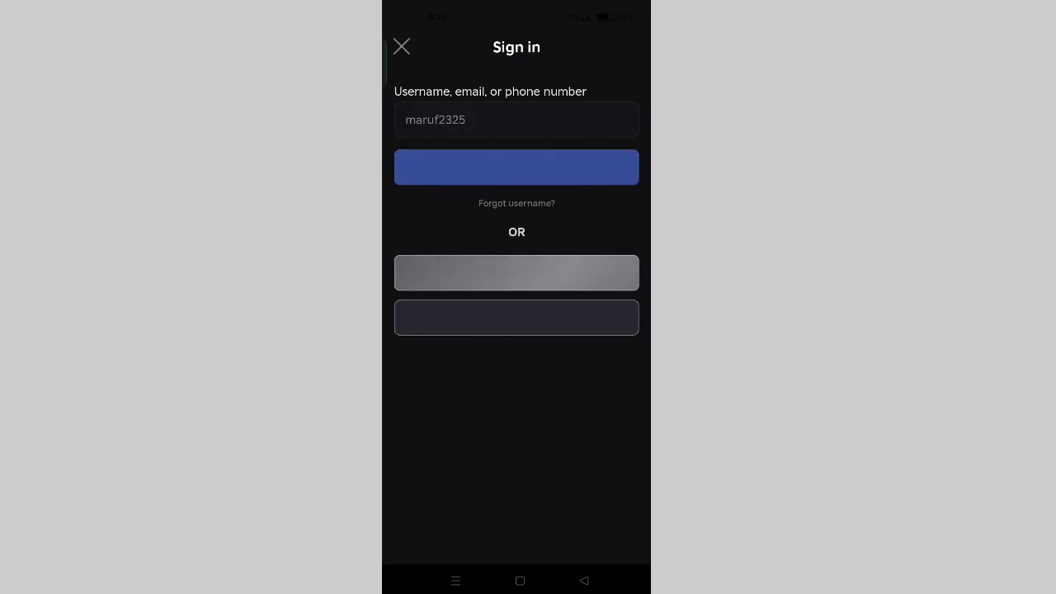
left_click(516, 167)
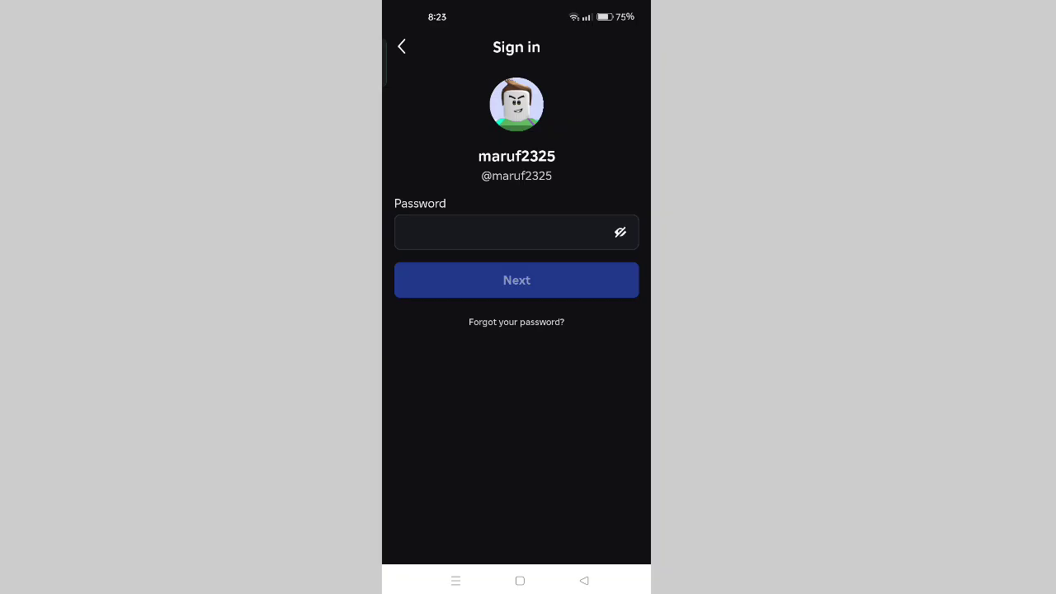
type("password")
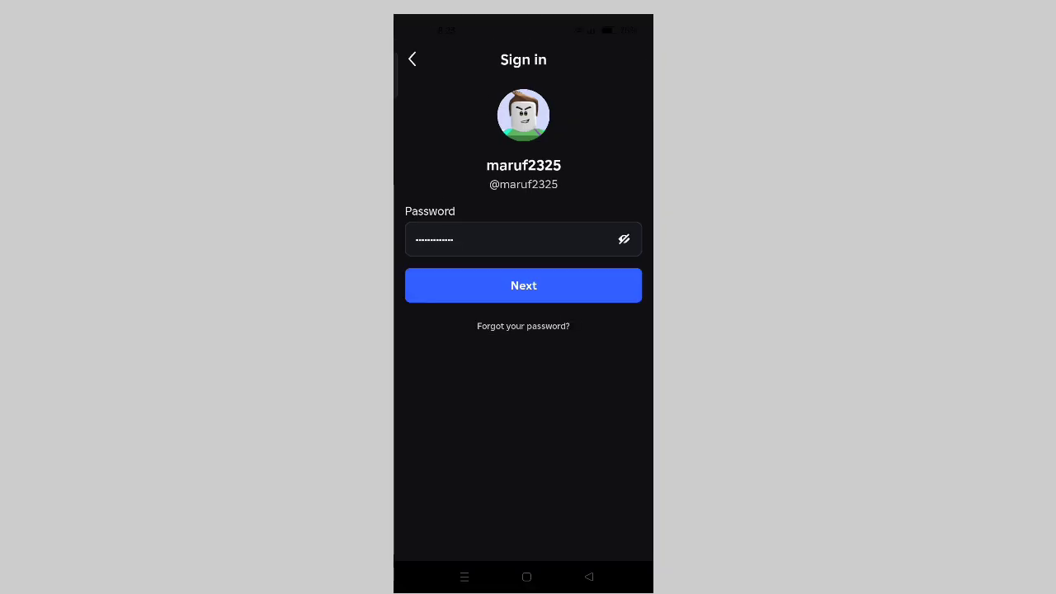
left_click(524, 285)
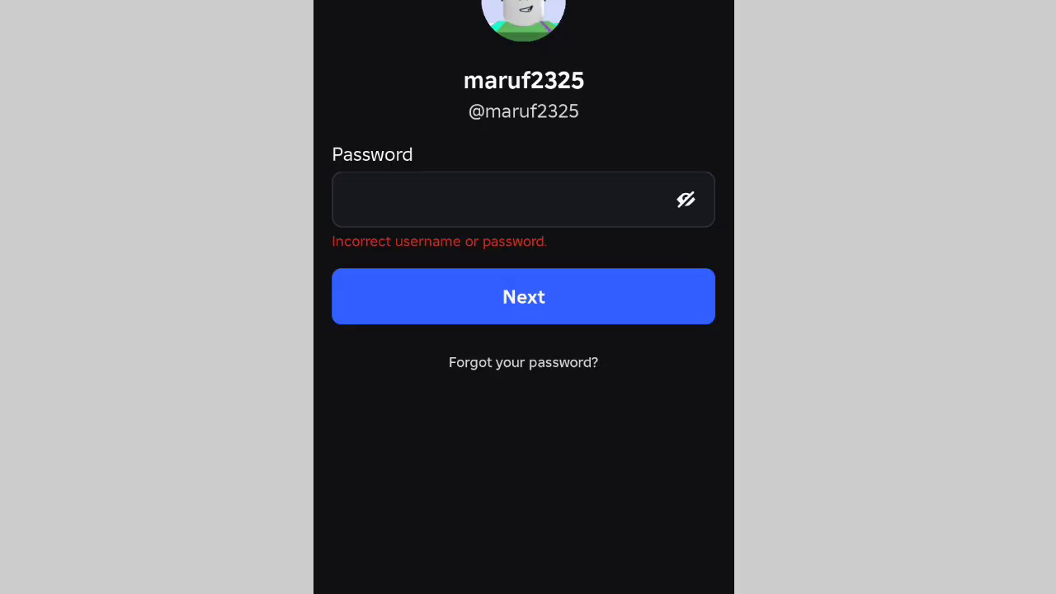
Request password recovery with the account email so a 6-digit code is sent.
left_click(523, 362)
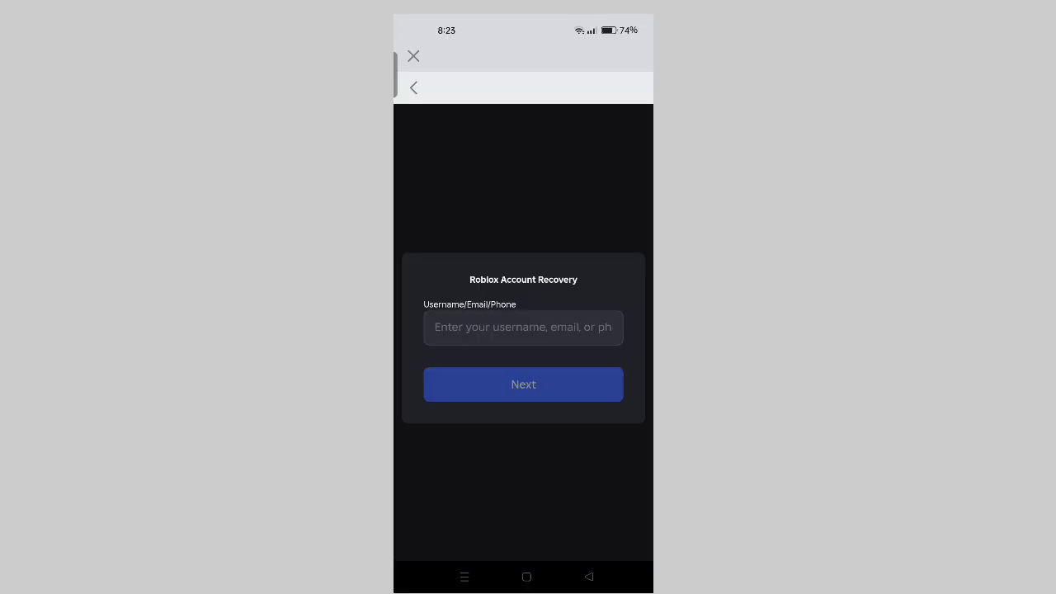
left_click(523, 328)
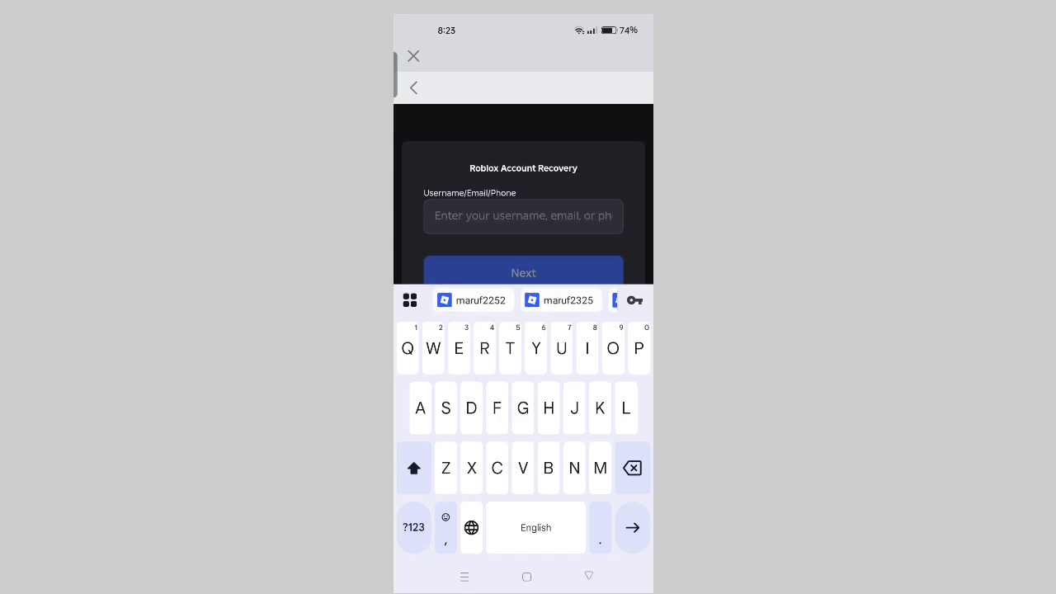
type("marufislam")
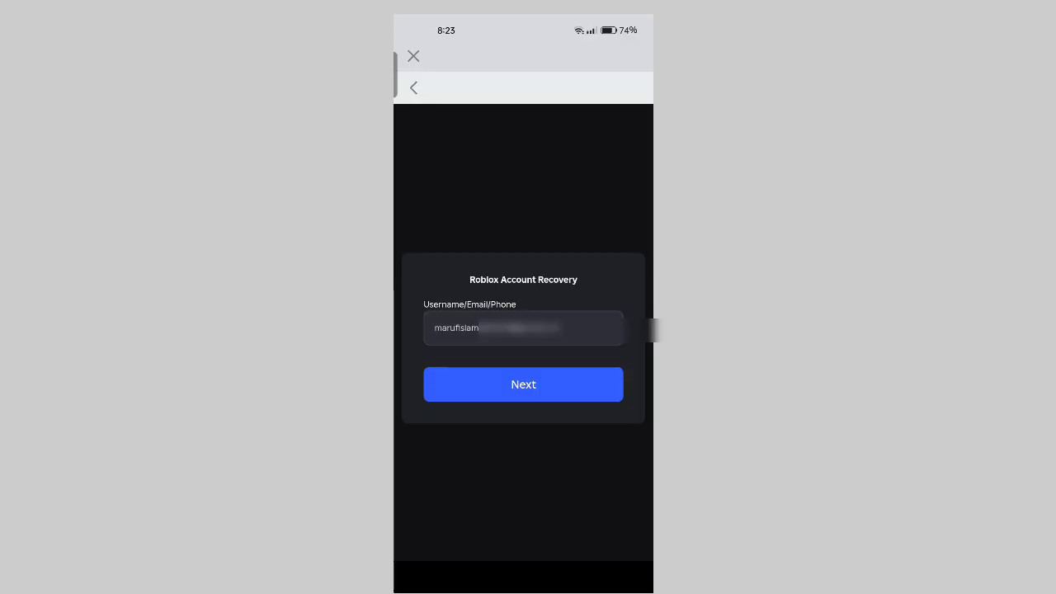
left_click(524, 384)
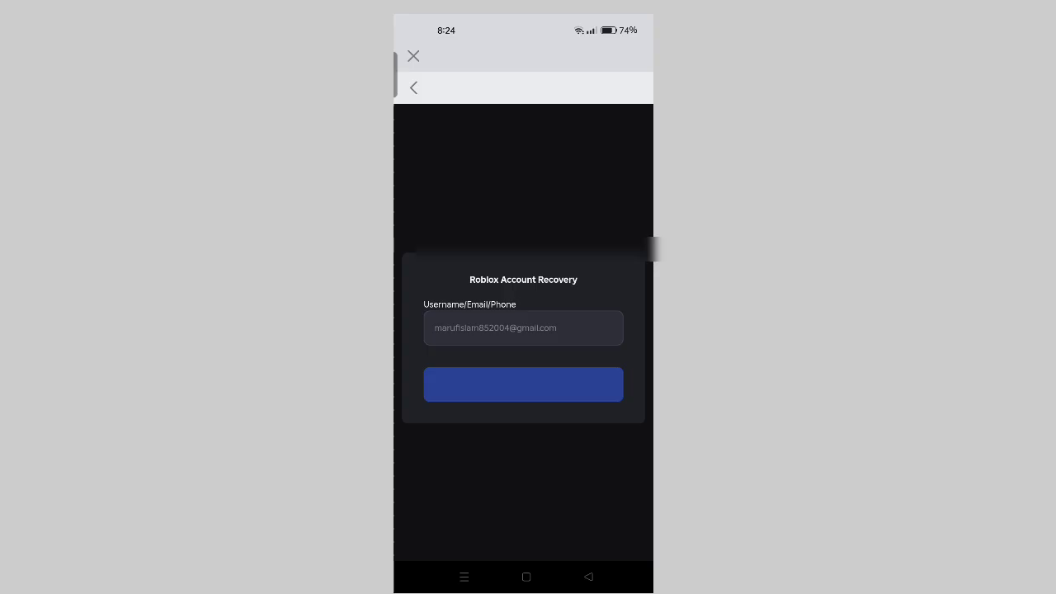
left_click(523, 384)
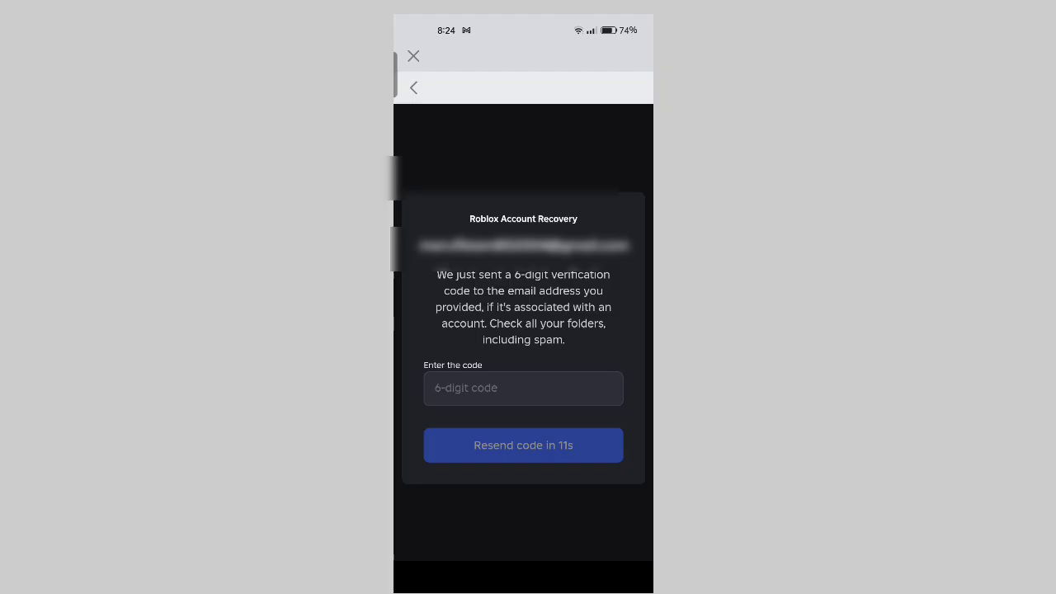
Enter the emailed 6-digit code to reveal the two linked accounts.
left_click(523, 388)
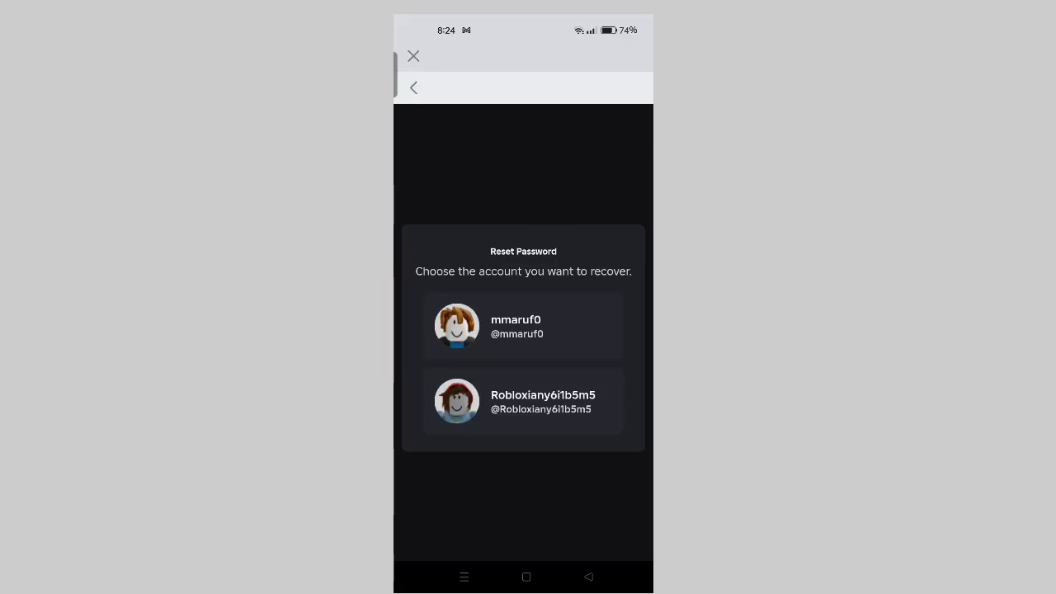
left_click(523, 326)
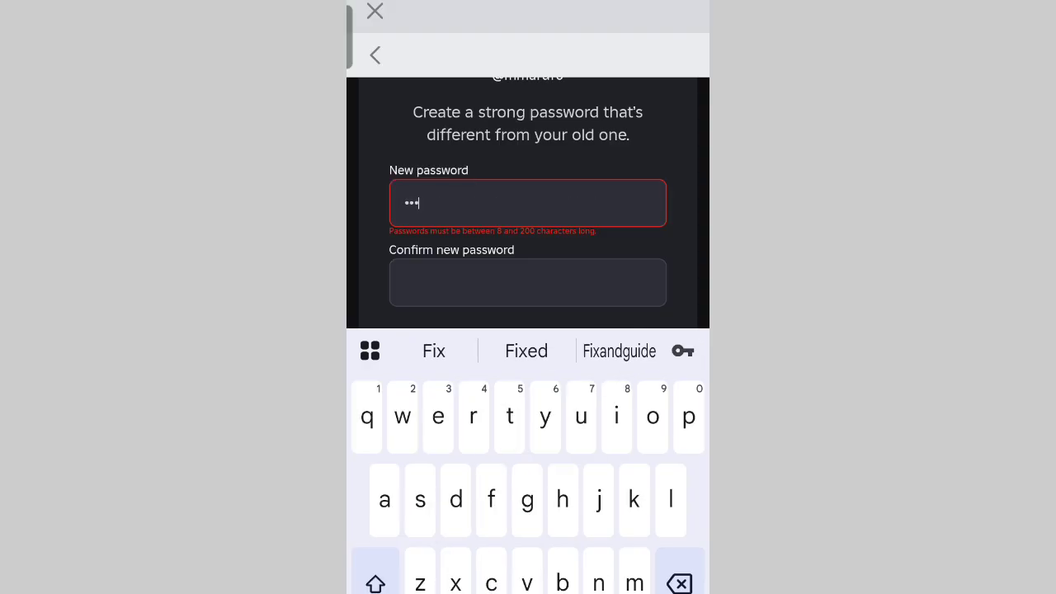
type("a")
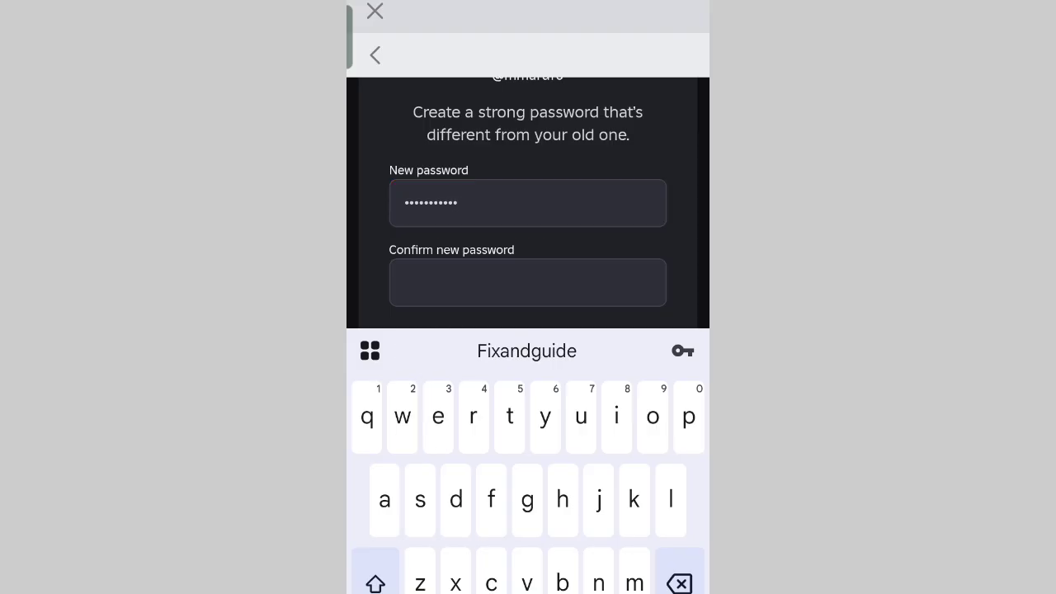
left_click(527, 282)
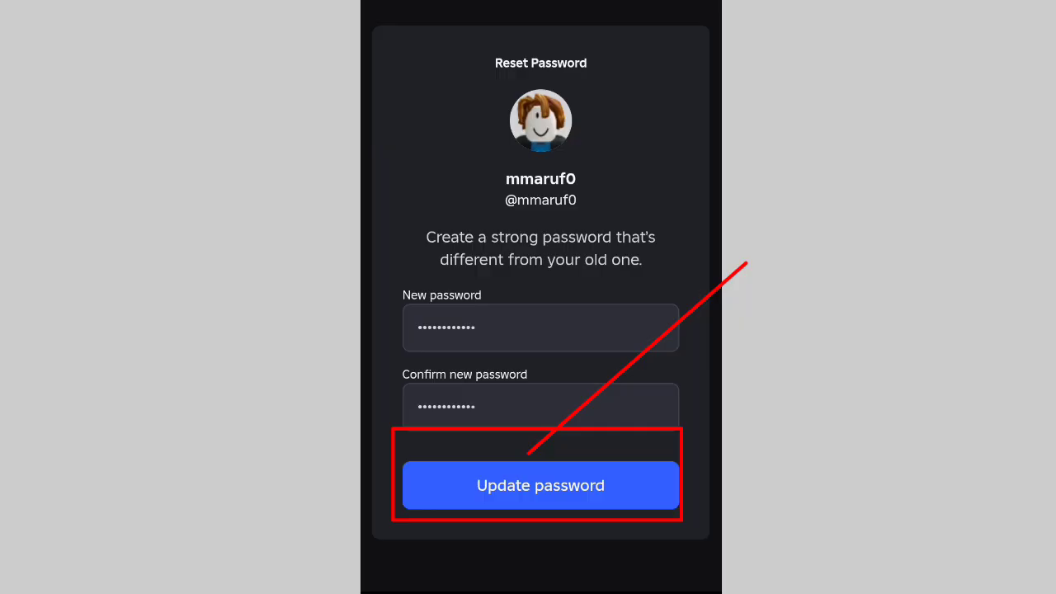
left_click(540, 485)
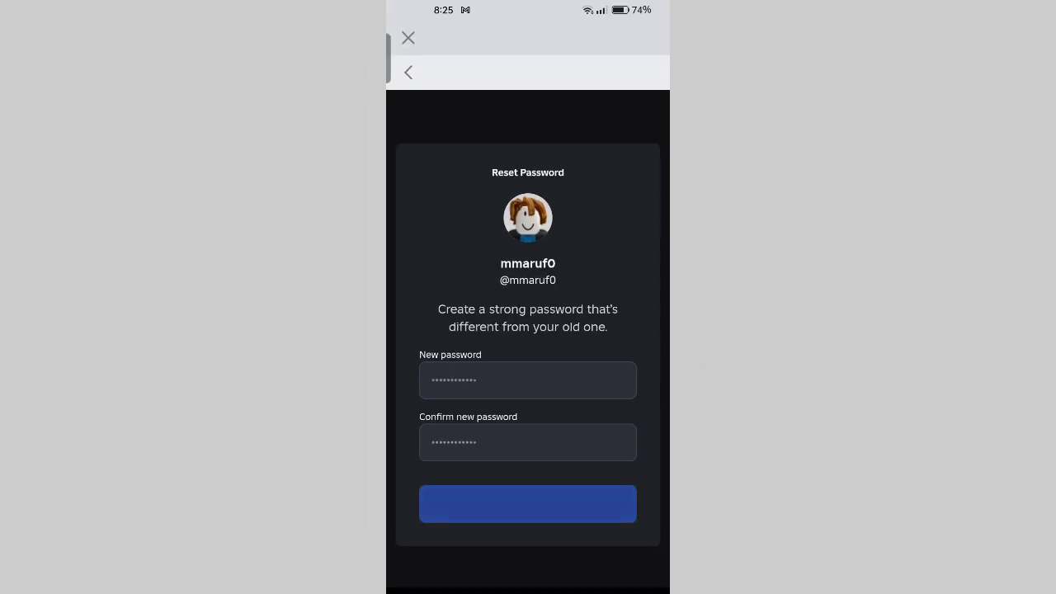
Reach the 2-Step Verification prompt, then go to the Android home screen.
left_click(527, 504)
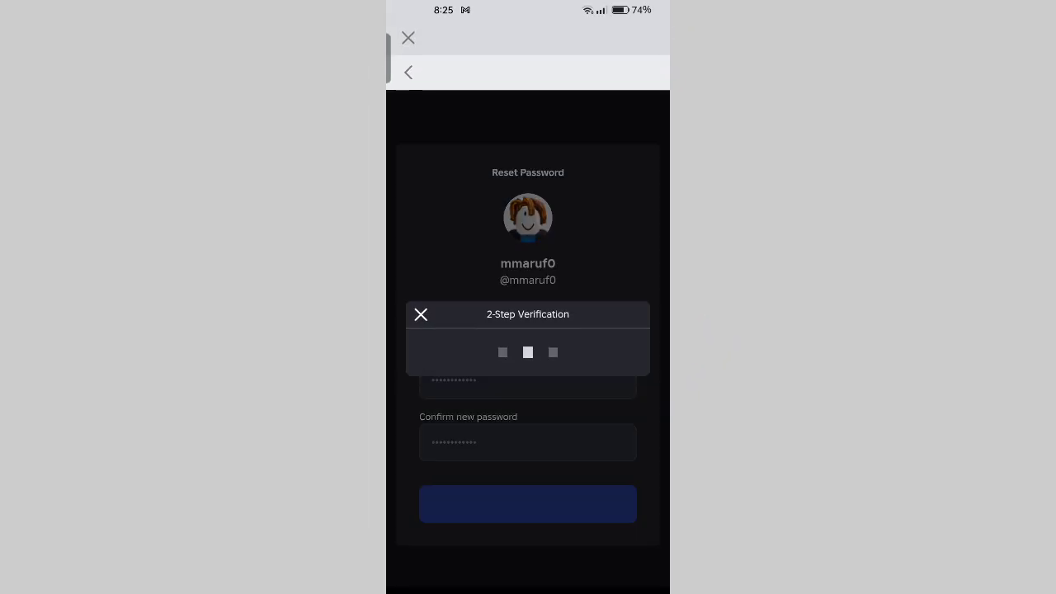
left_click(528, 189)
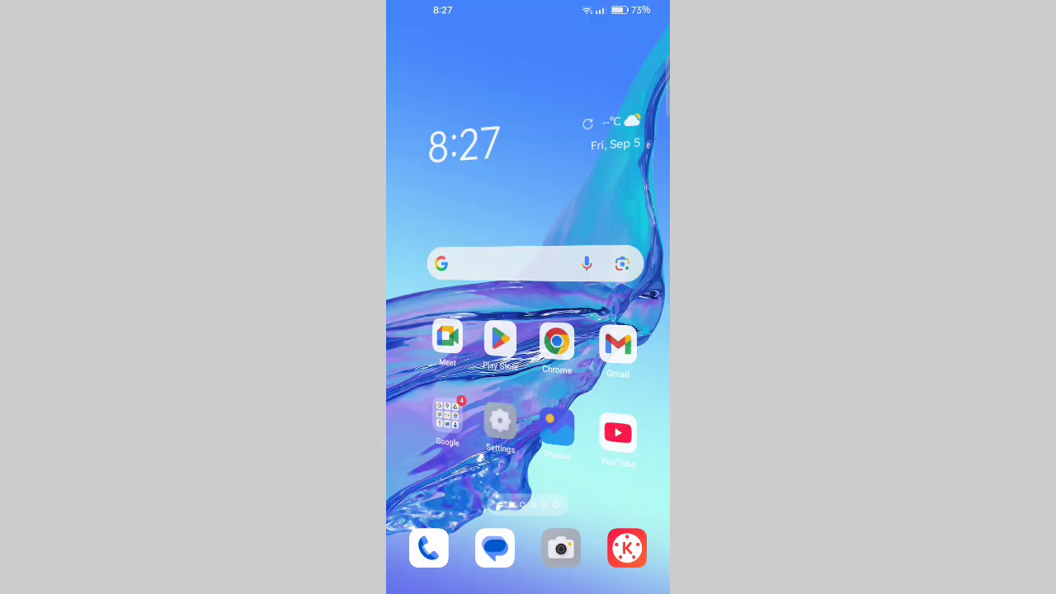
Get the Roblox code from Gmail and enter it to pass 2-step verification.
left_click(617, 344)
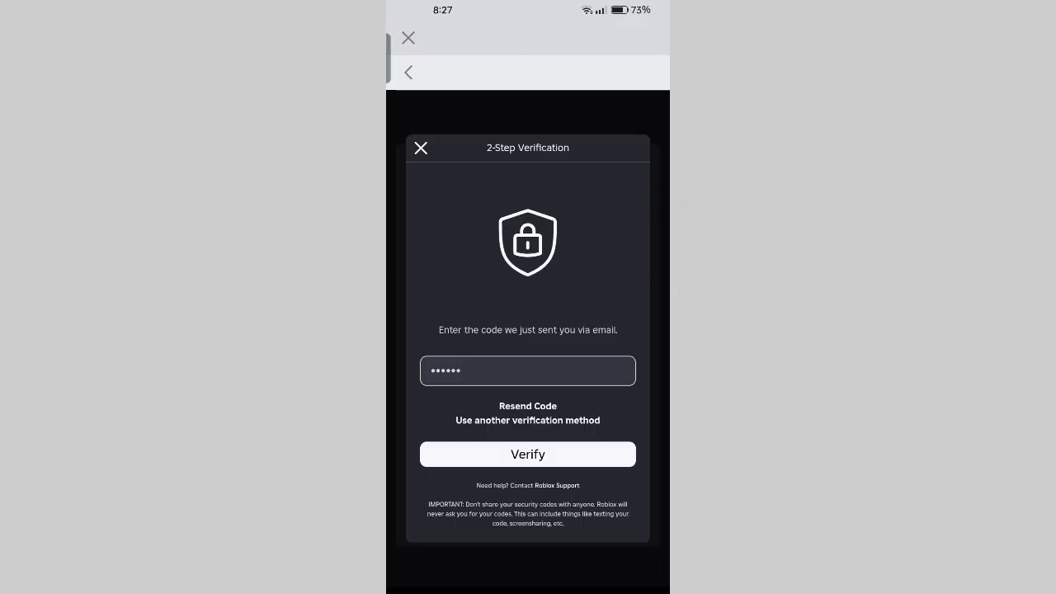
left_click(527, 454)
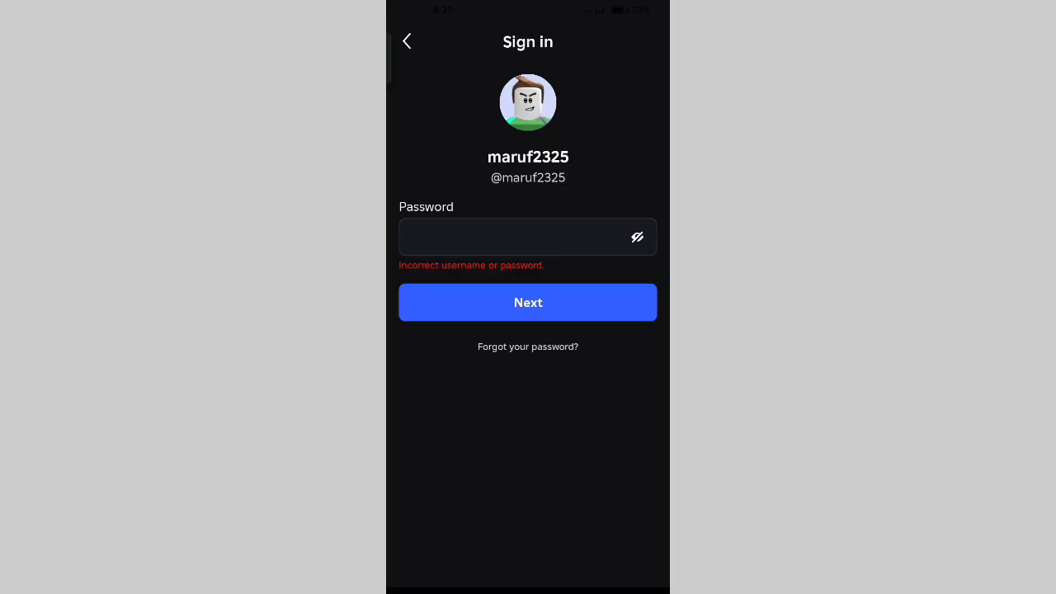
left_click(528, 302)
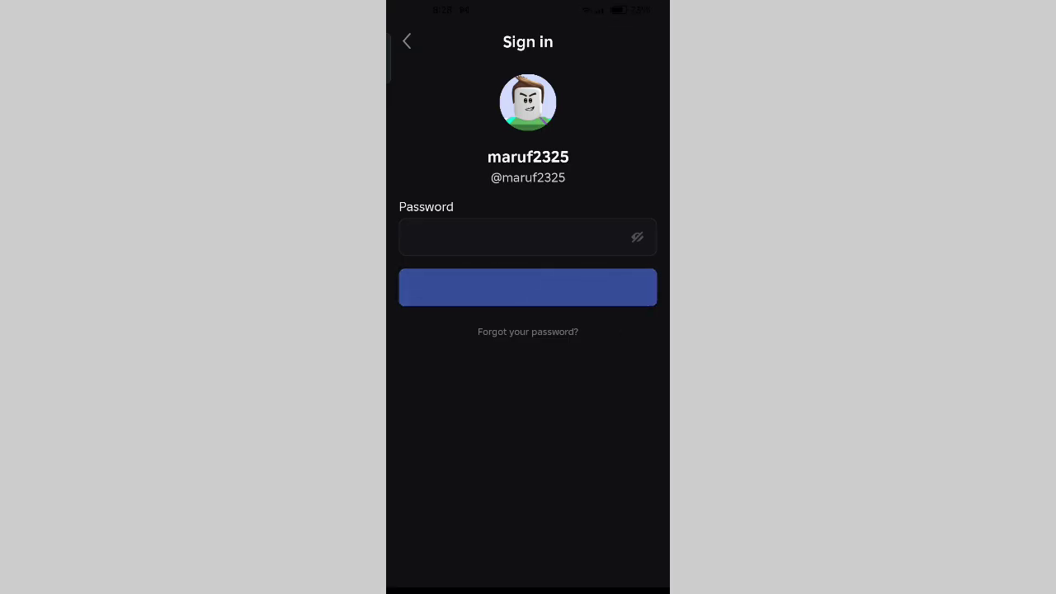
left_click(527, 287)
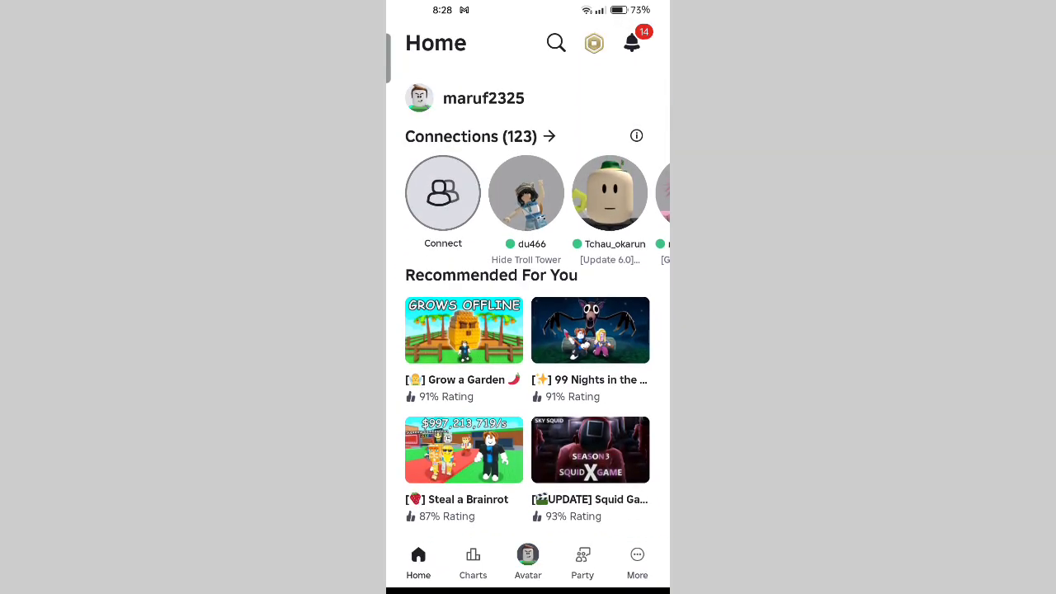
Open the Avatar tab to view the character in the Marketplace view.
left_click(527, 561)
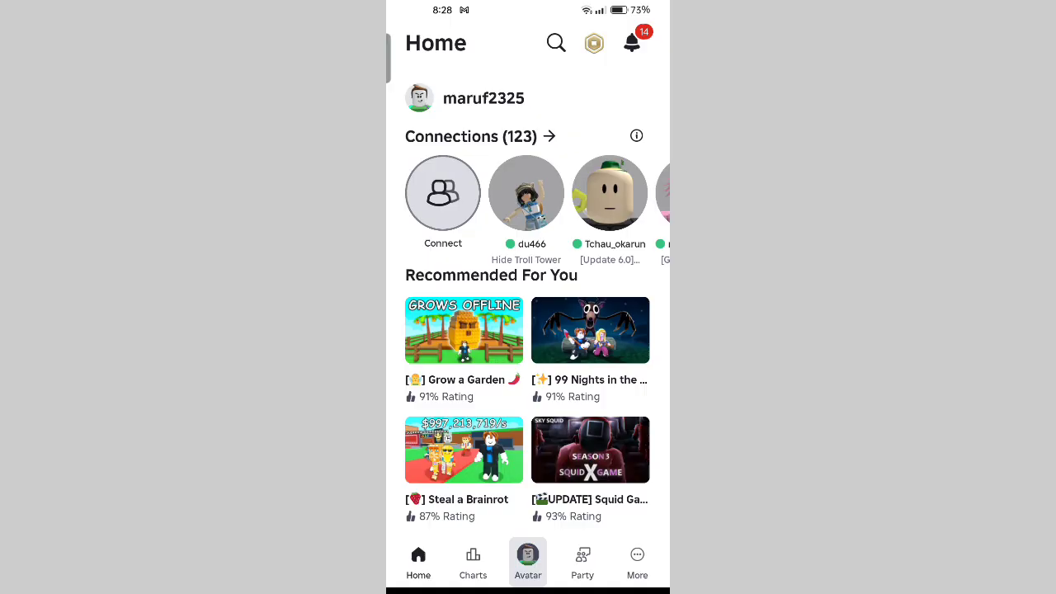
left_click(527, 561)
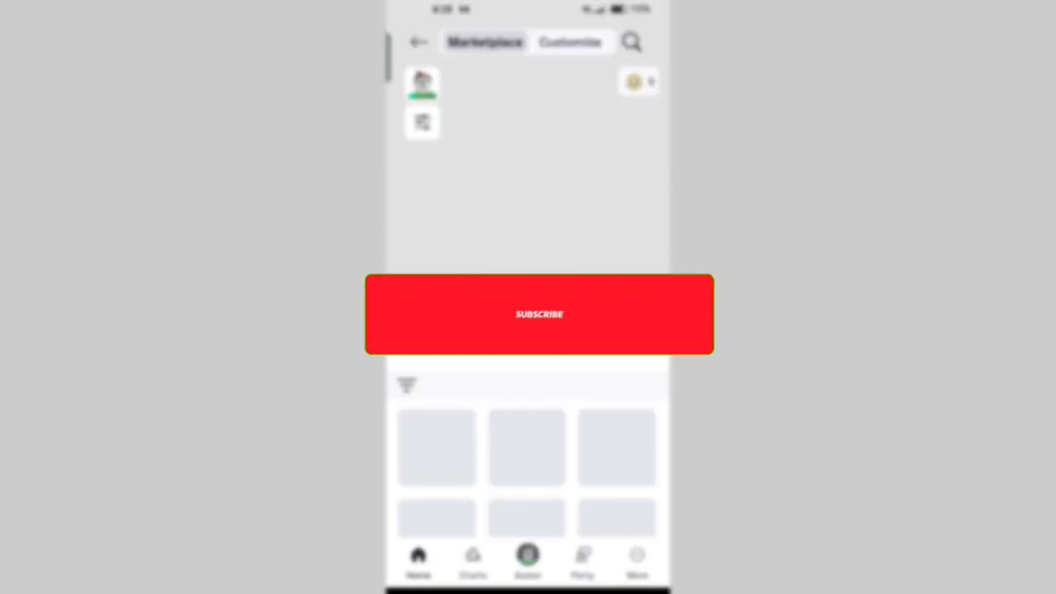
left_click(539, 315)
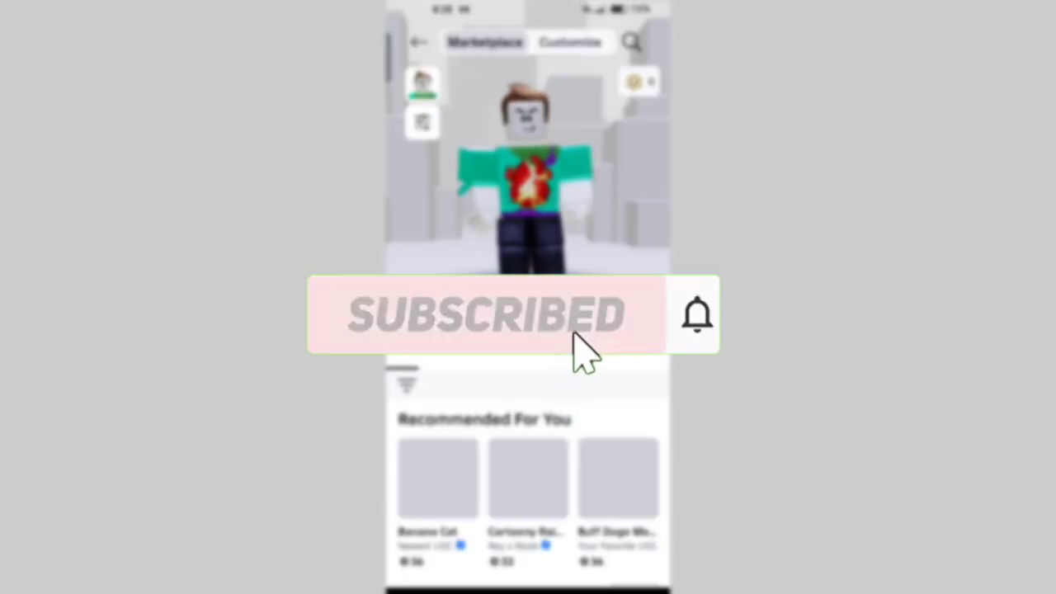